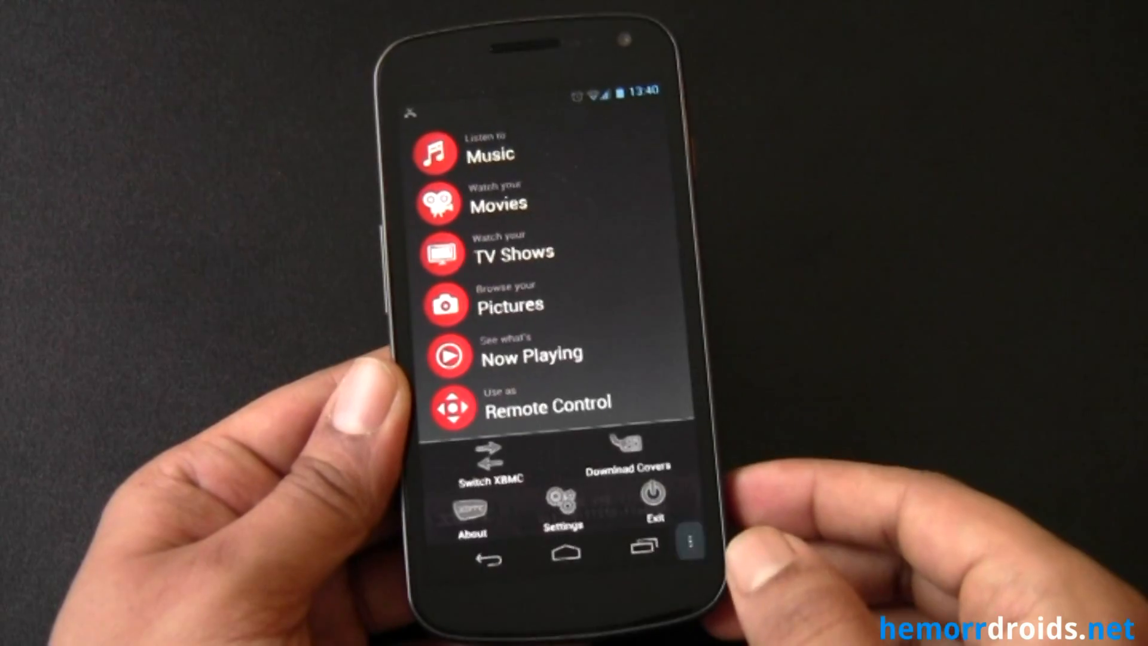
Bring up the XBMC Hosts list via Switch XBMC from the home menu
click(562, 510)
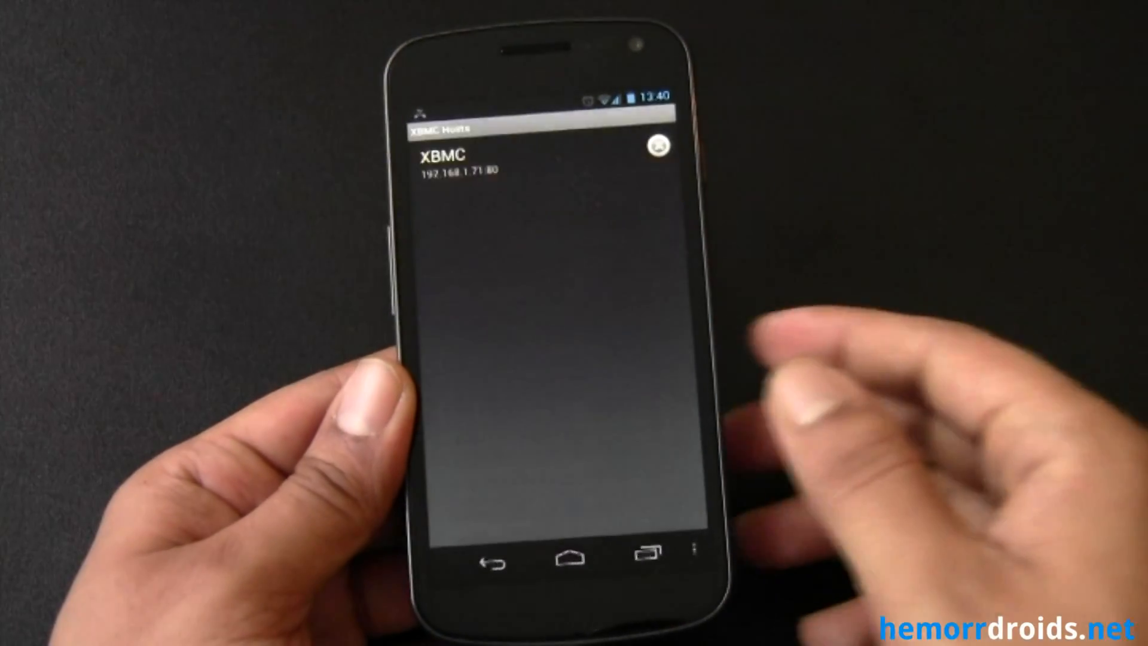
Connect to the configured XBMC host to steer the TV's movie library
click(513, 156)
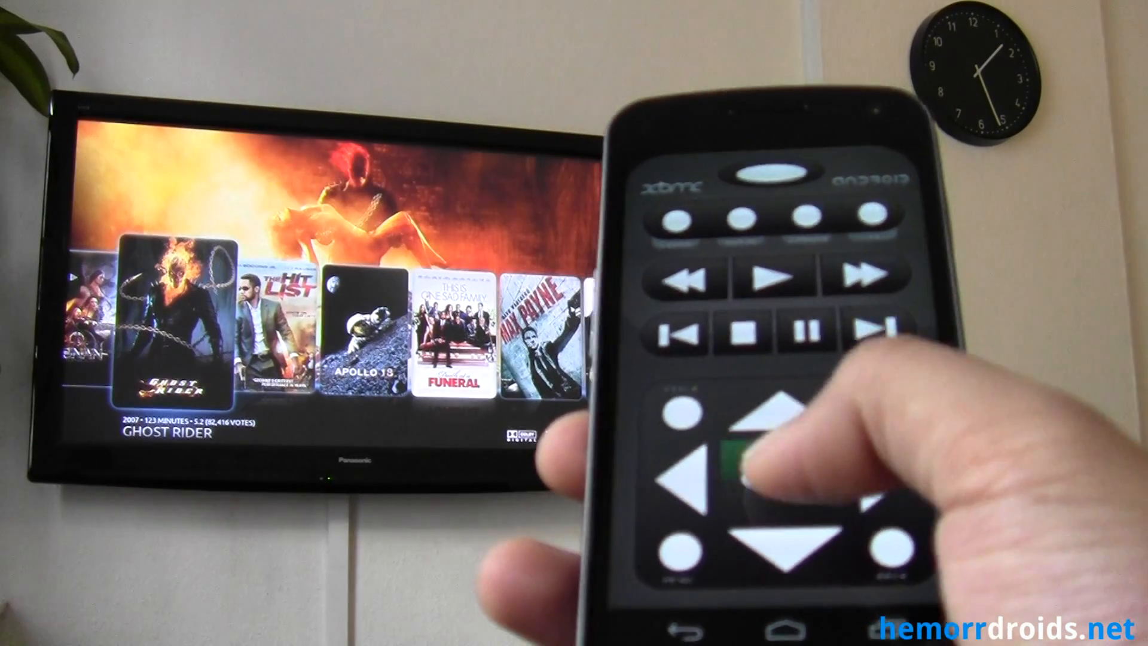
Step through the movies on the TV to reach Blade II (2002)'s details
click(754, 473)
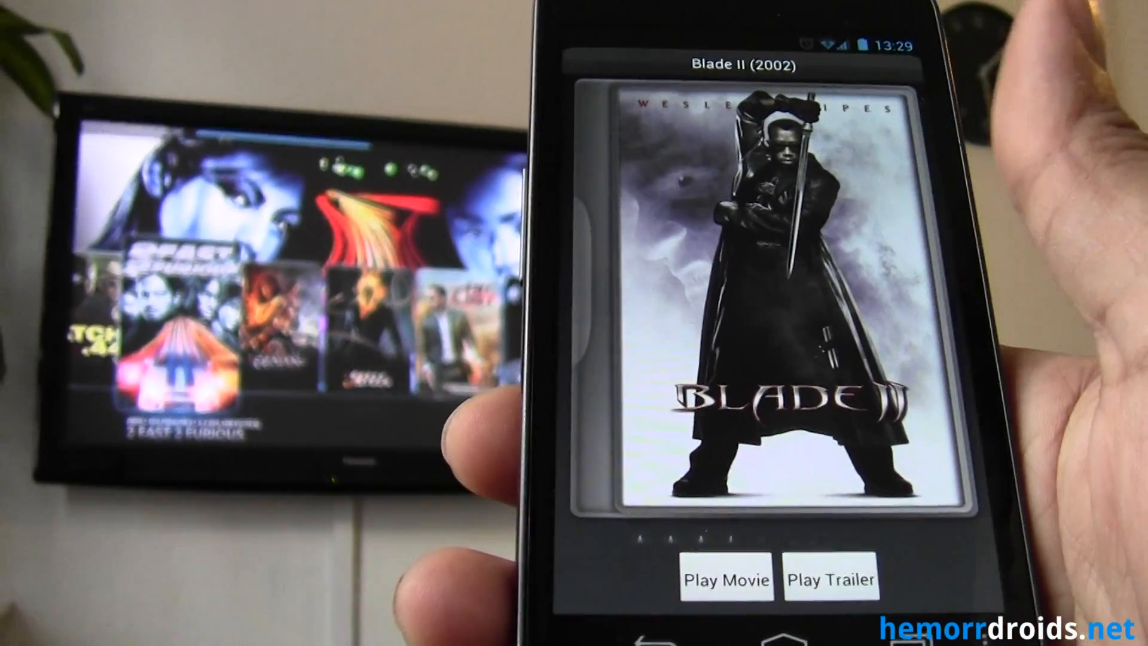
Play Blade II on the TV and seek forward to about 37:24
click(725, 578)
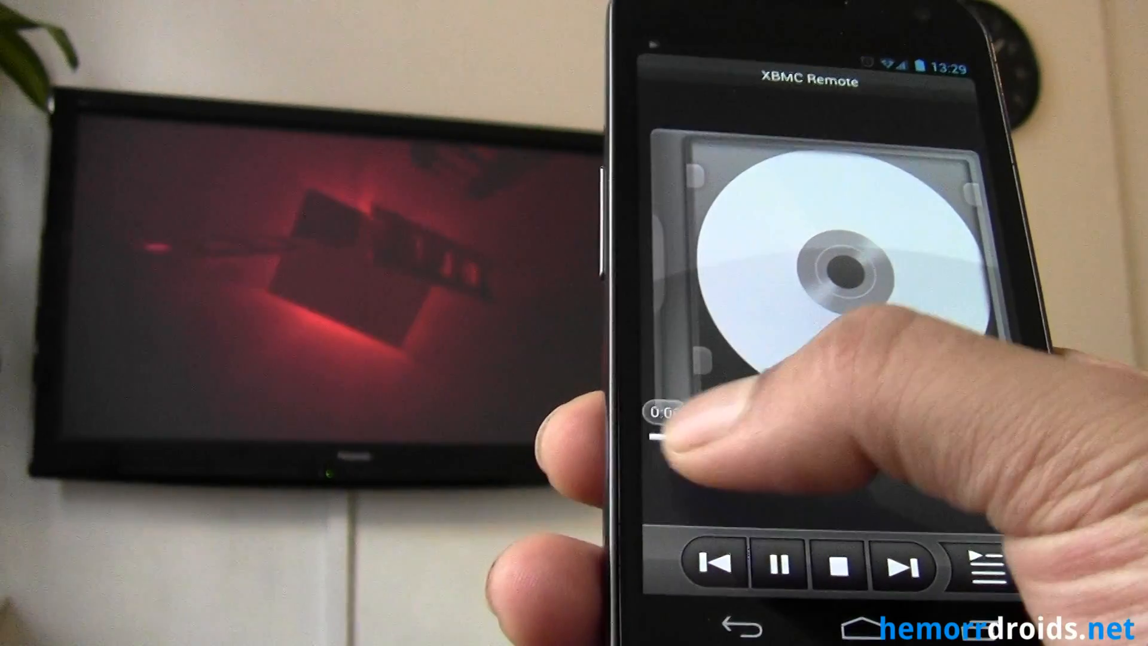
drag(662, 431, 732, 456)
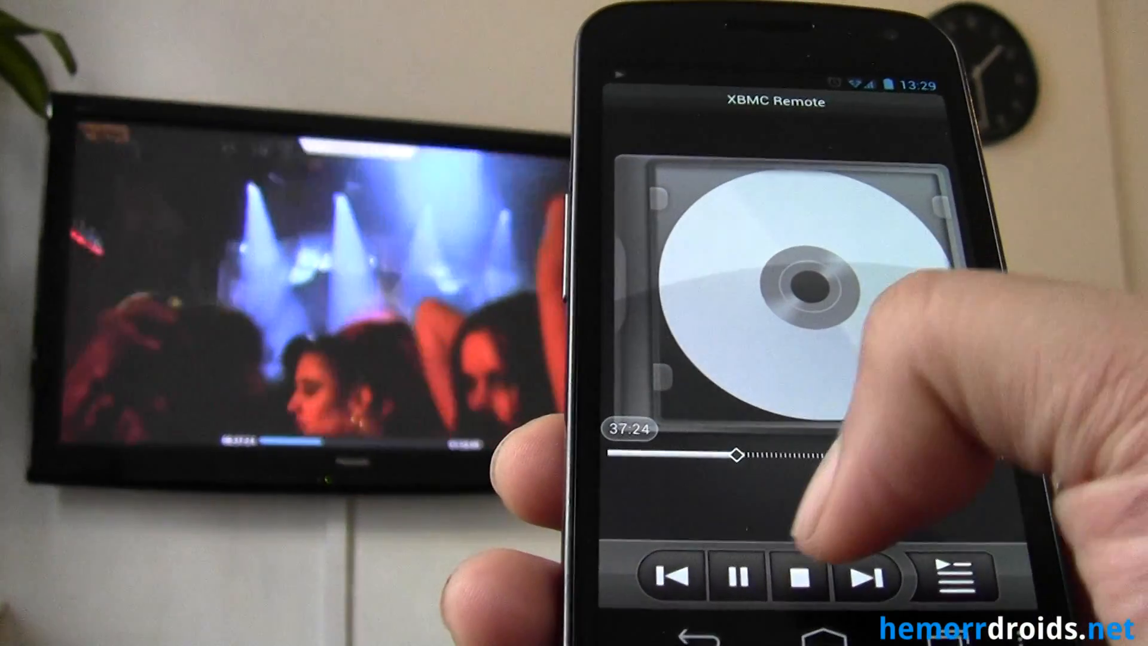